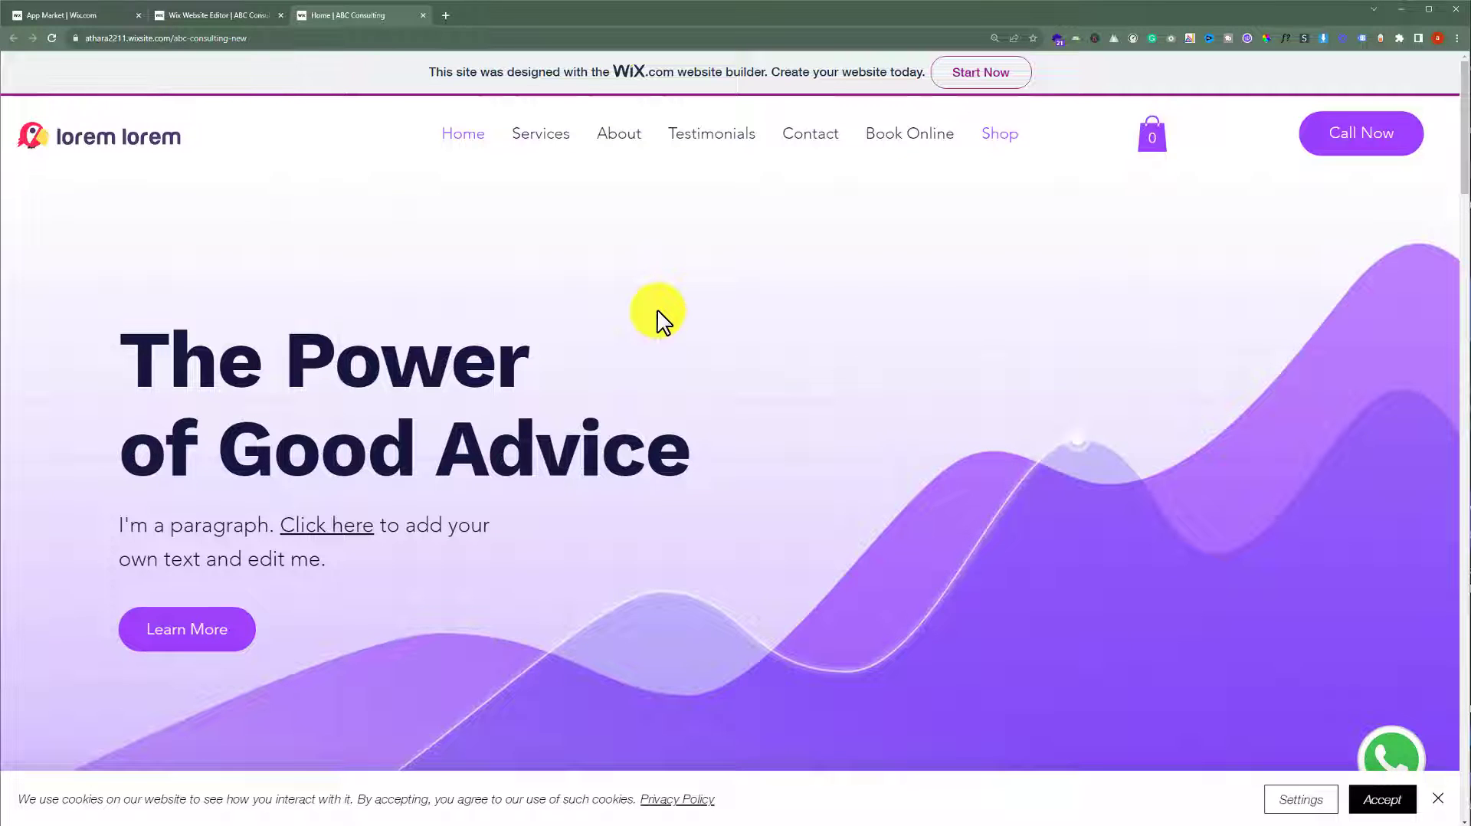
mouse_move(723, 286)
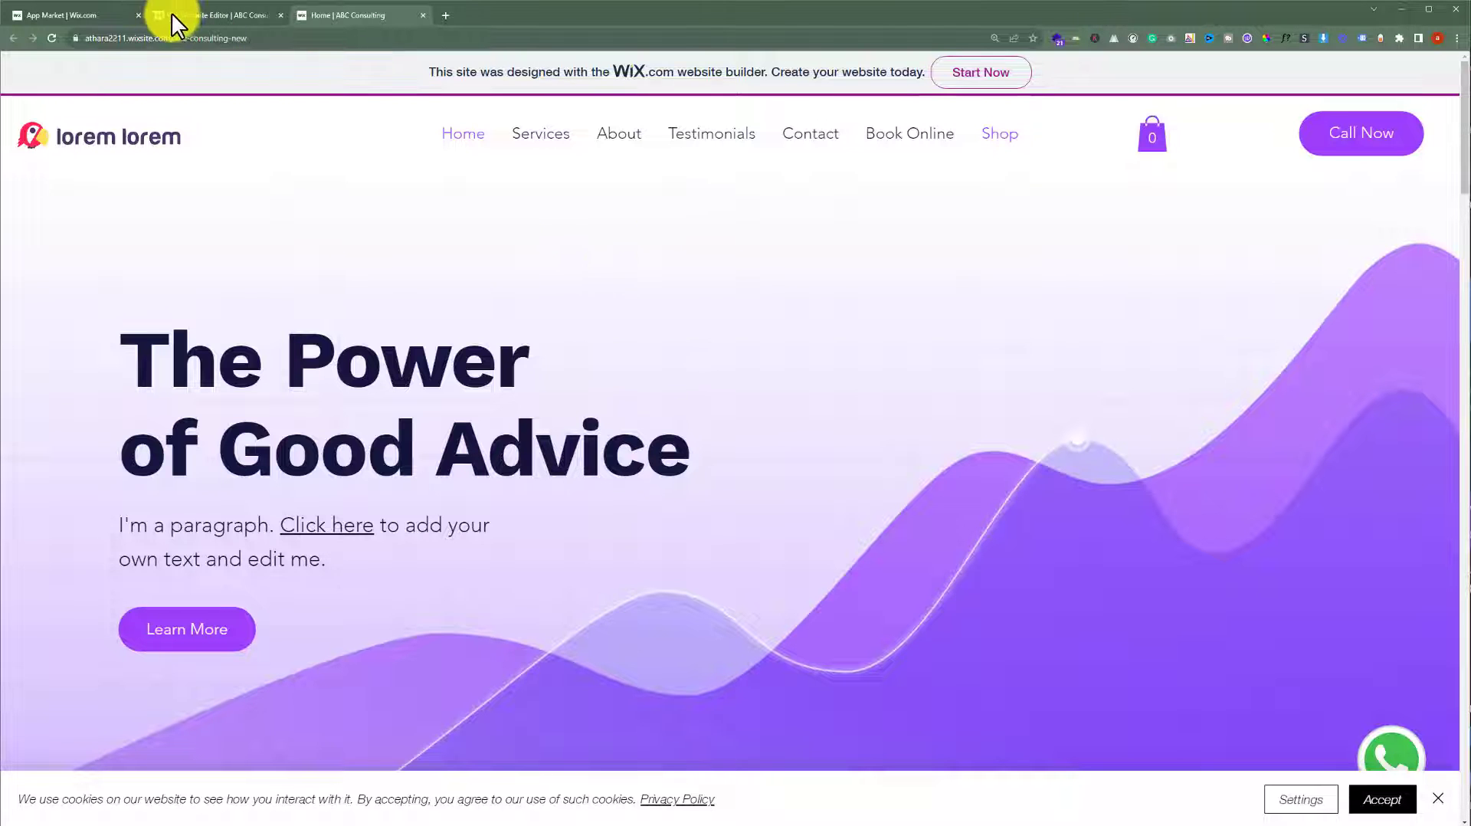
Step: In the editor, open the Contact page's Let's Chat section showing the placeholder email
left_click(221, 15)
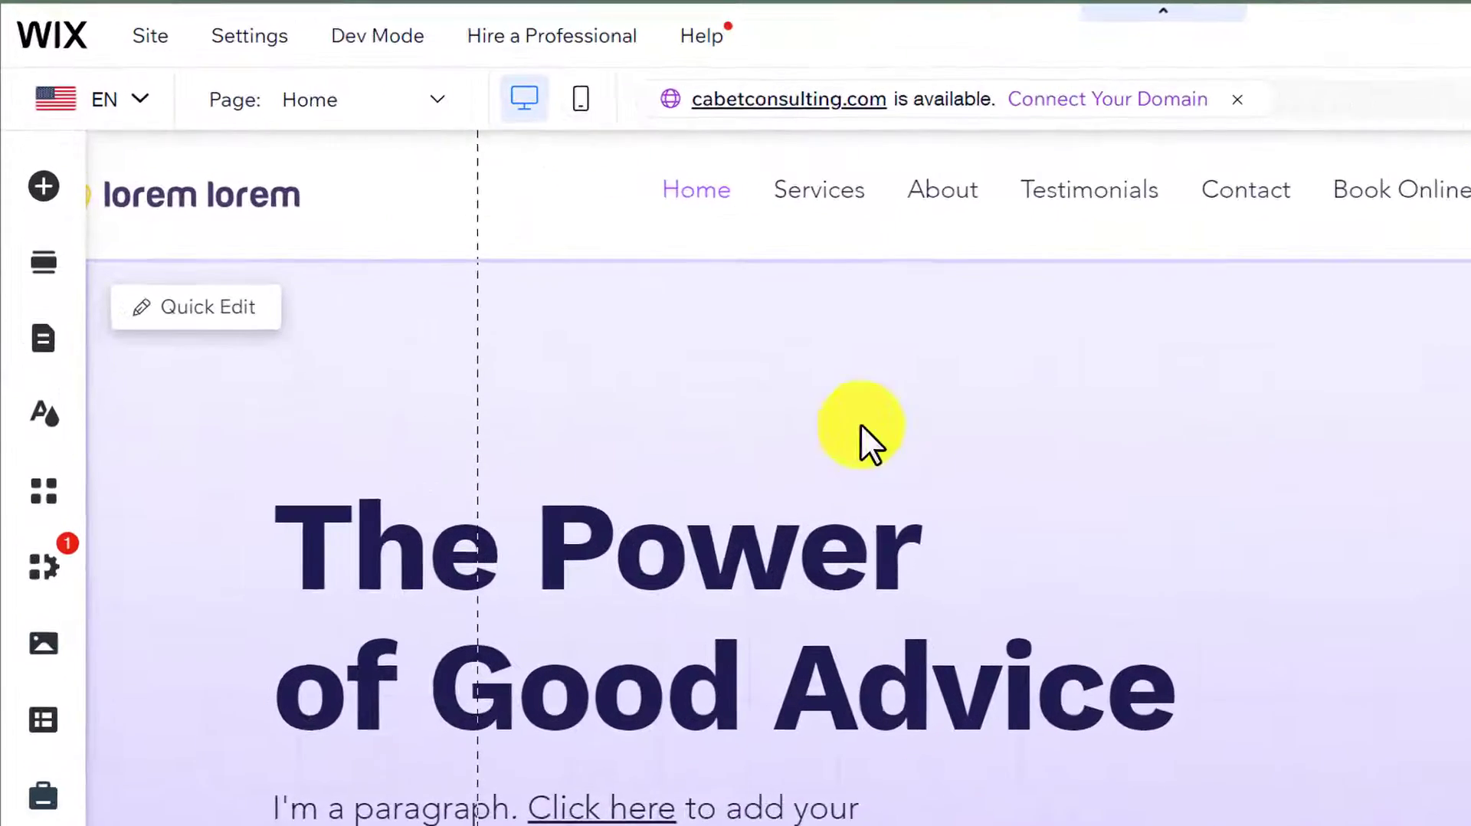
left_click(43, 337)
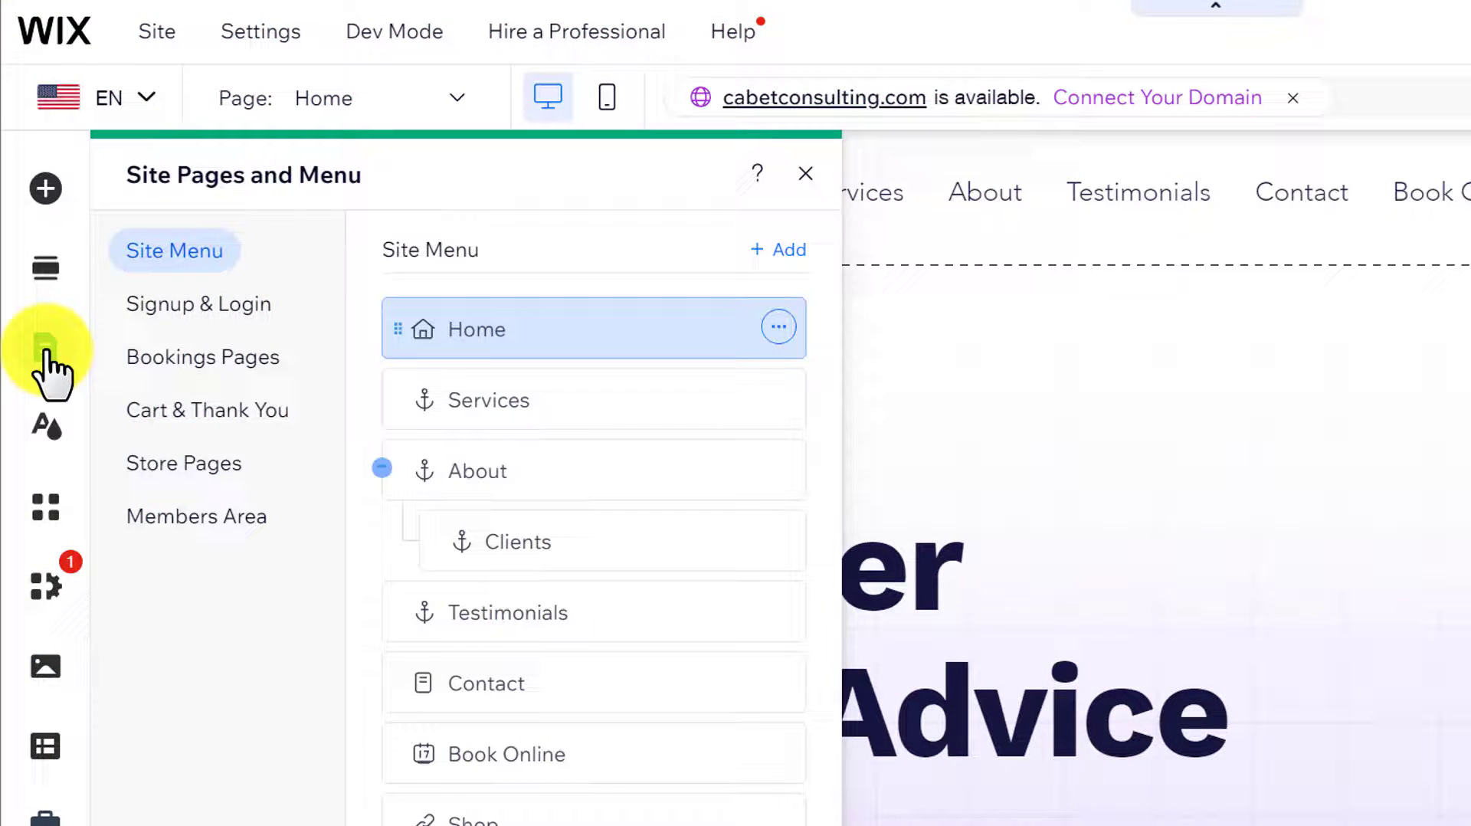
left_click(487, 684)
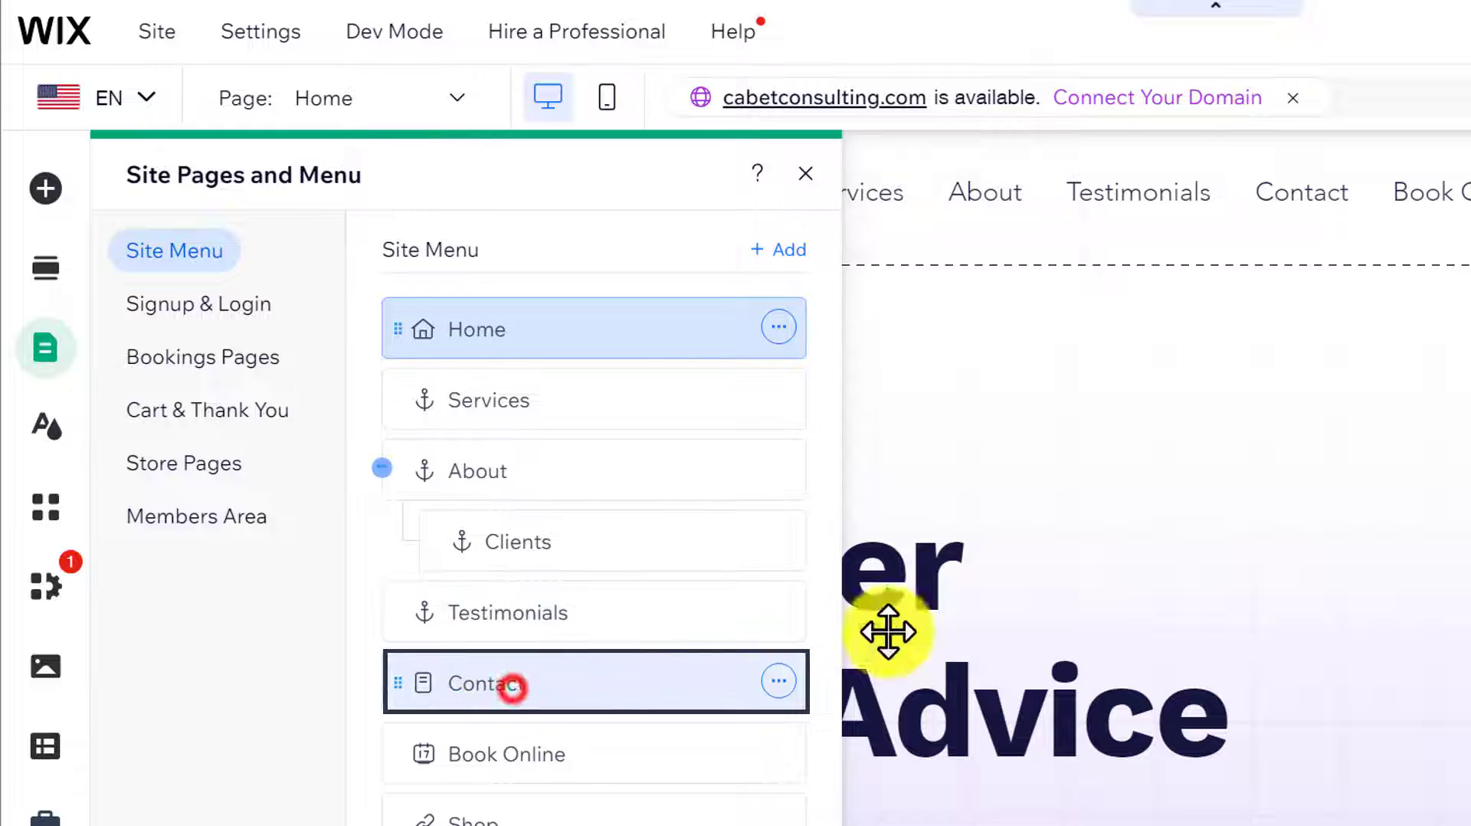
left_click(487, 683)
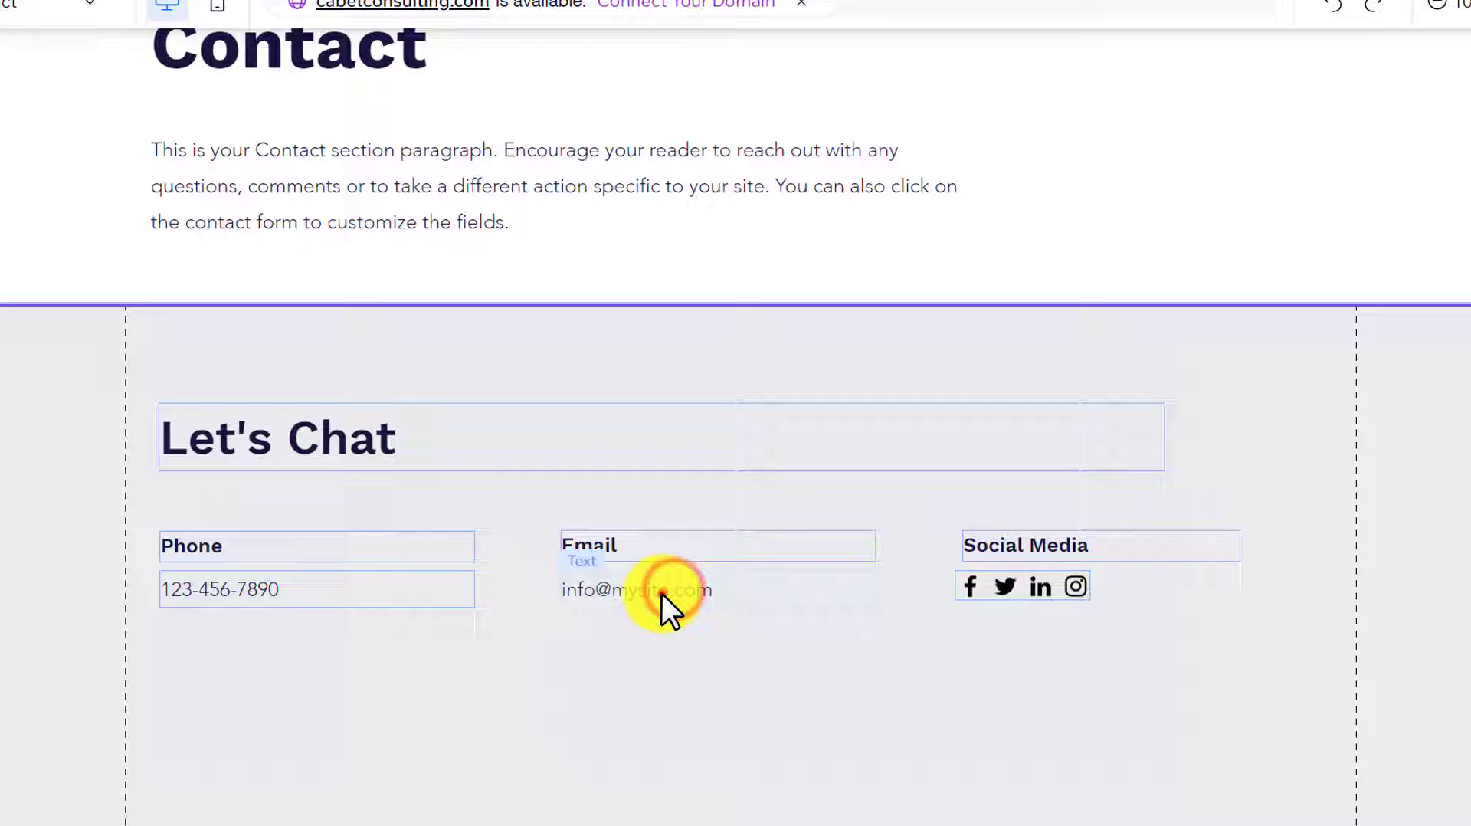
Step: Paste the real Gmail address over the placeholder email text and make it bold
left_click(636, 589)
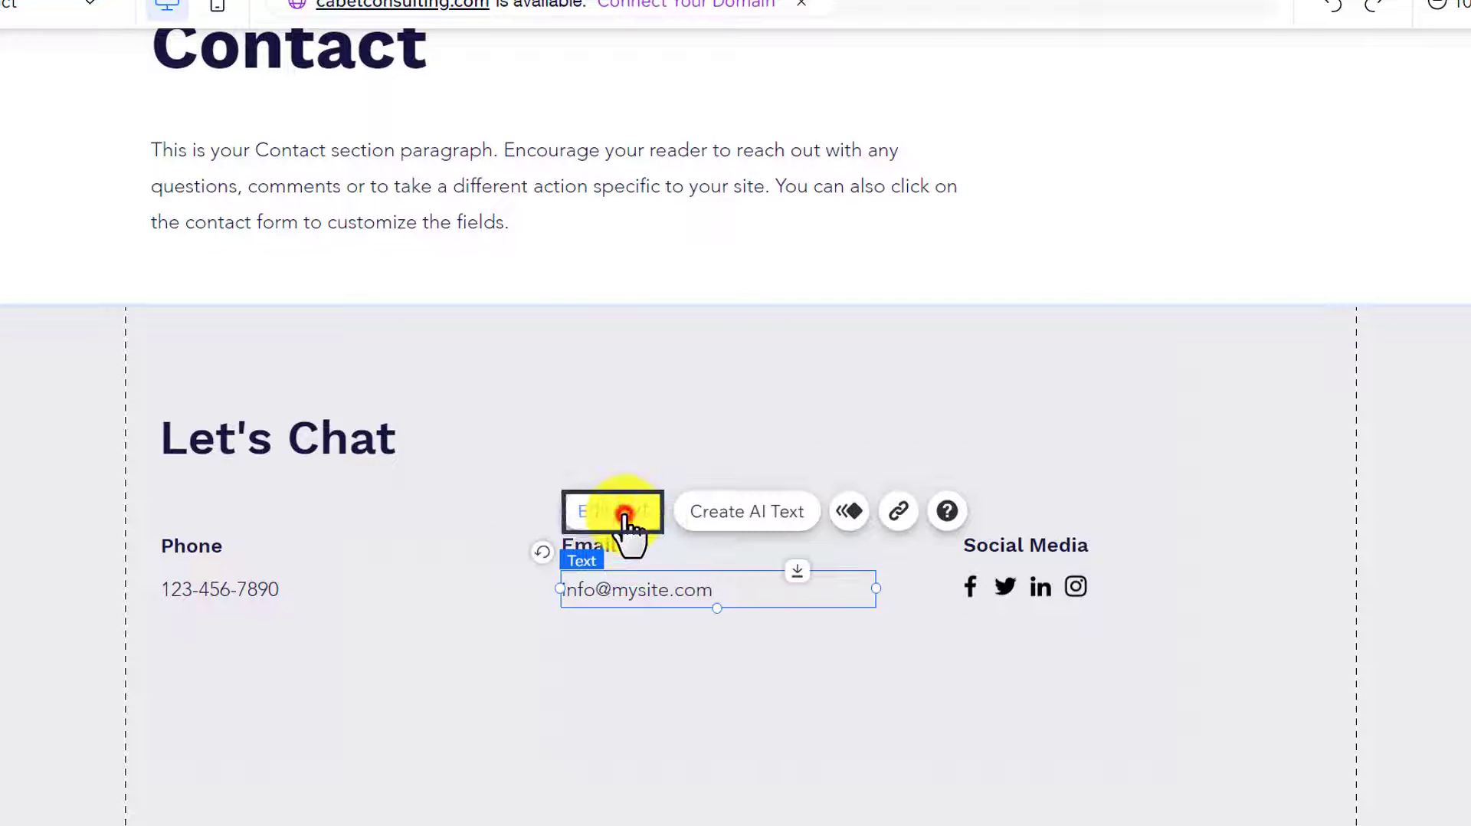
left_click(611, 511)
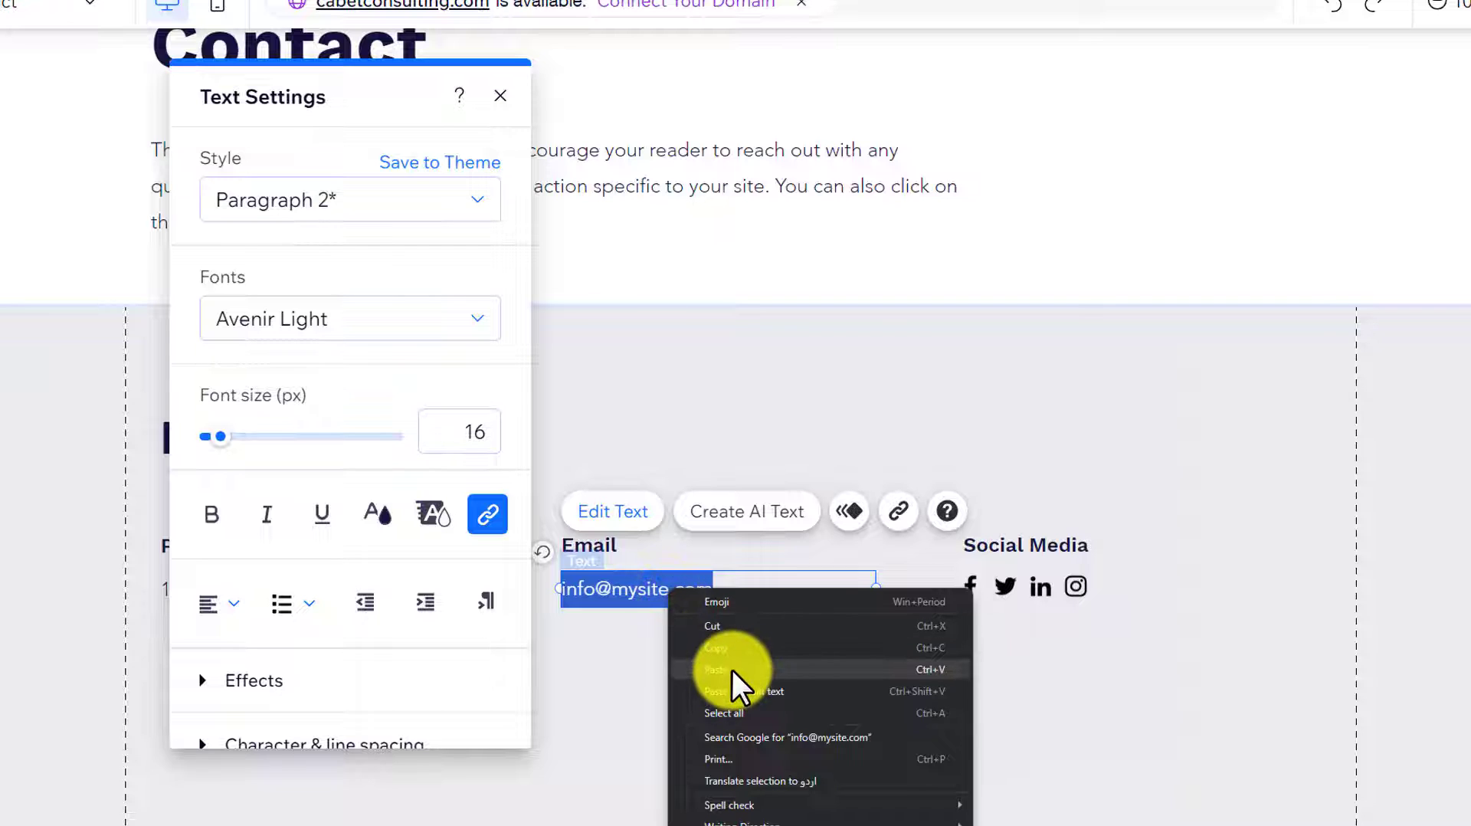
left_click(716, 669)
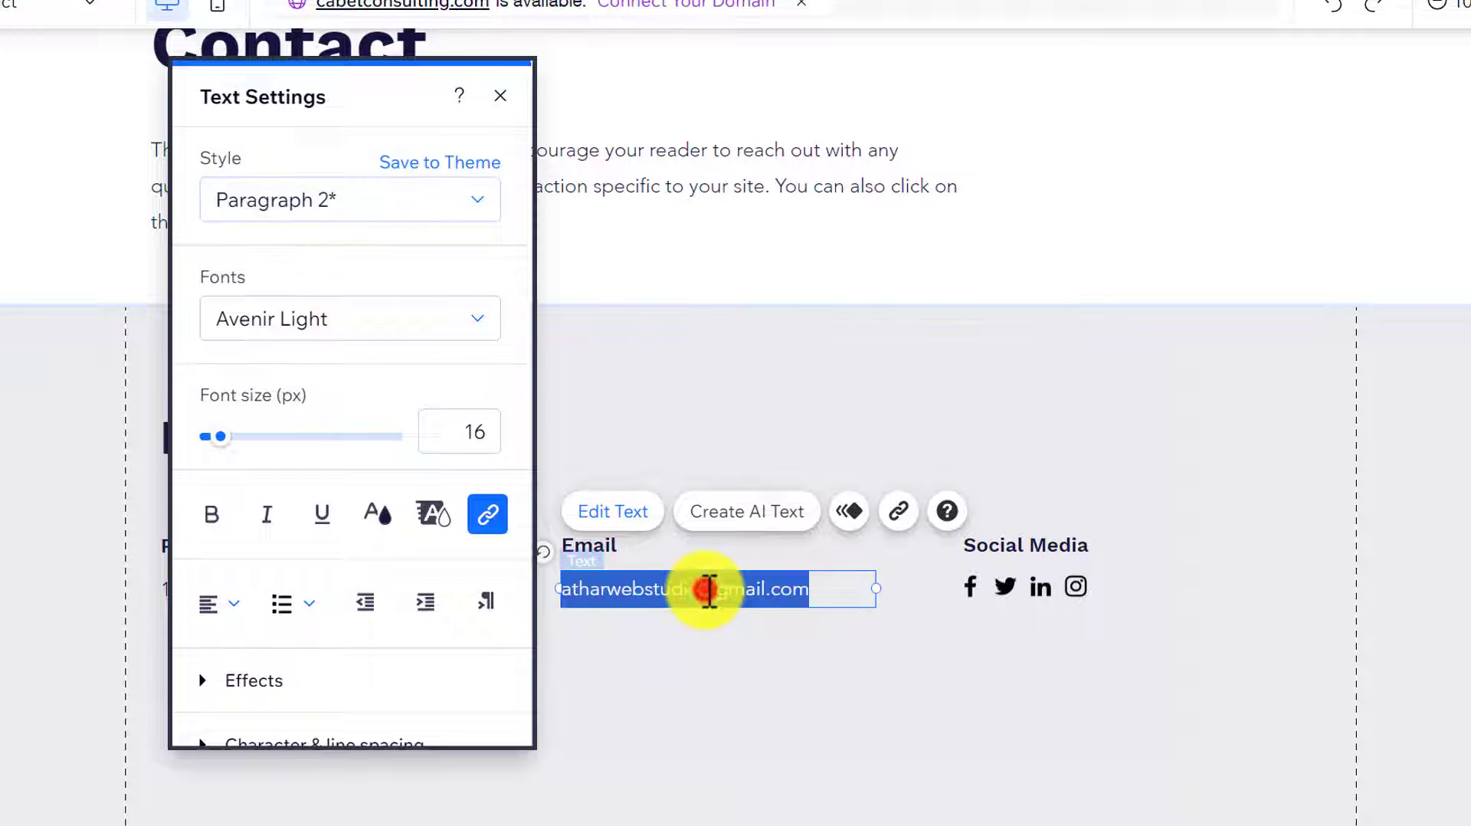
left_click(210, 514)
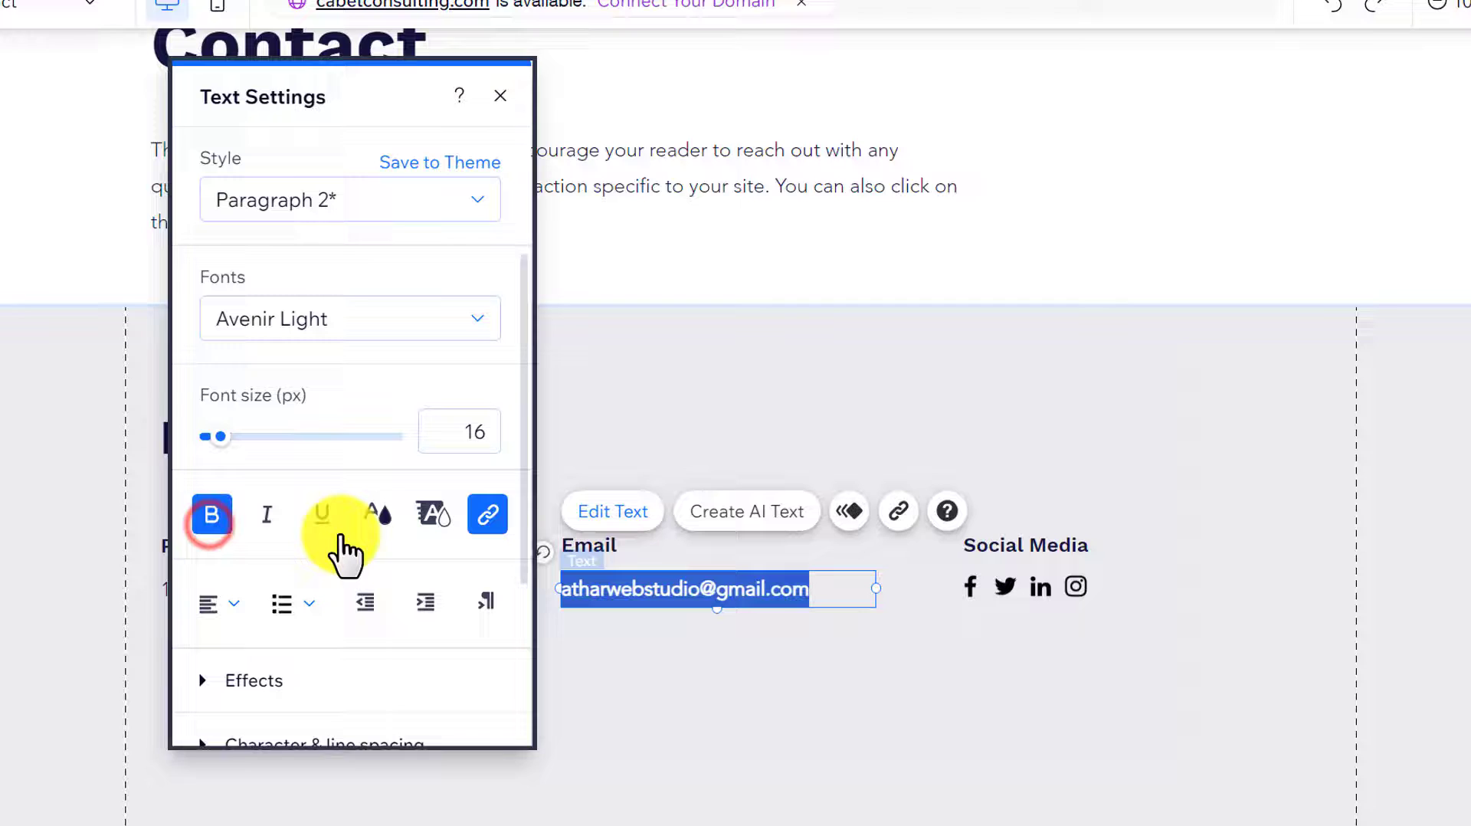
mouse_move(898, 512)
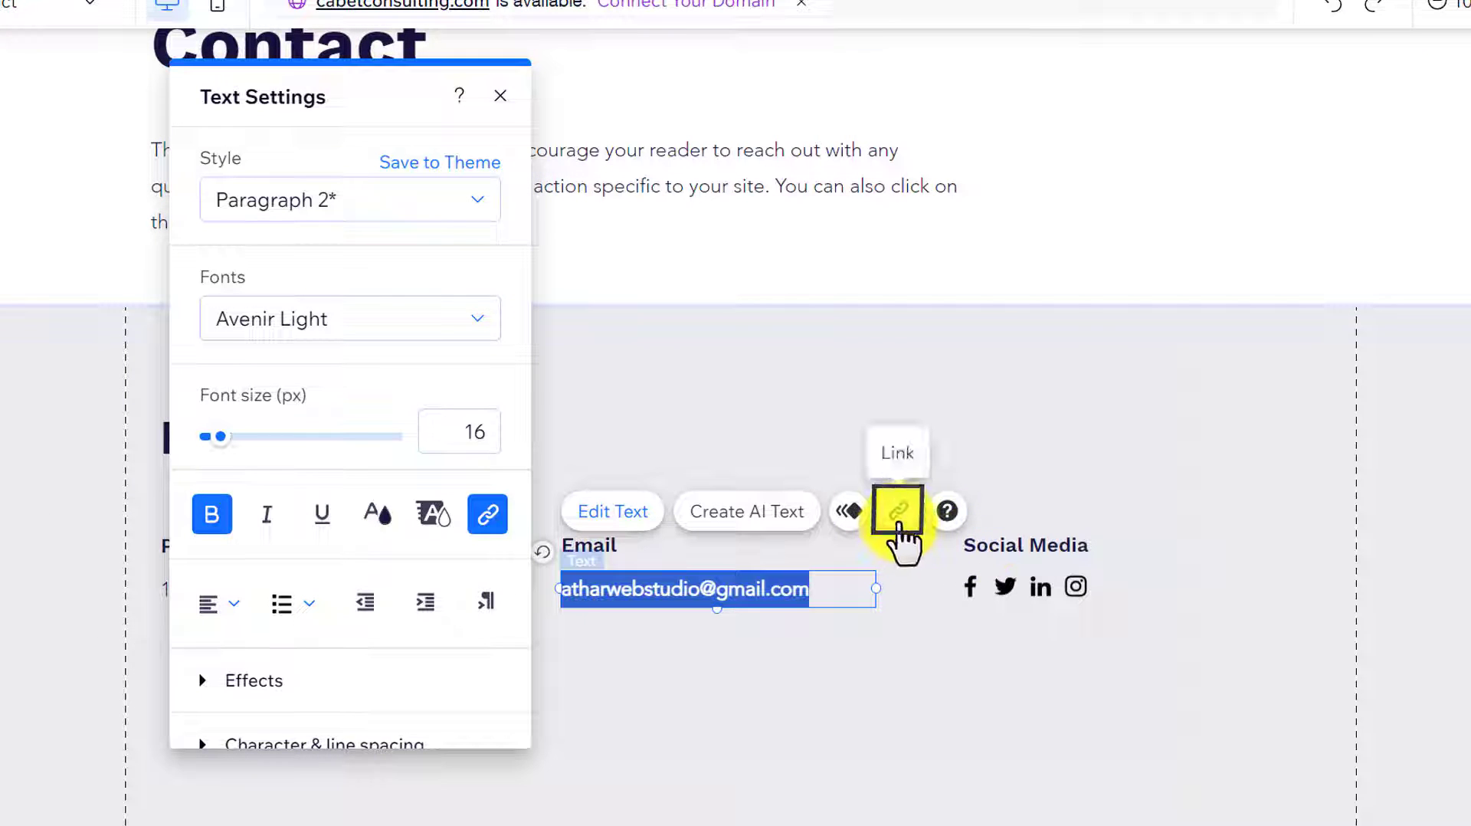
left_click(896, 512)
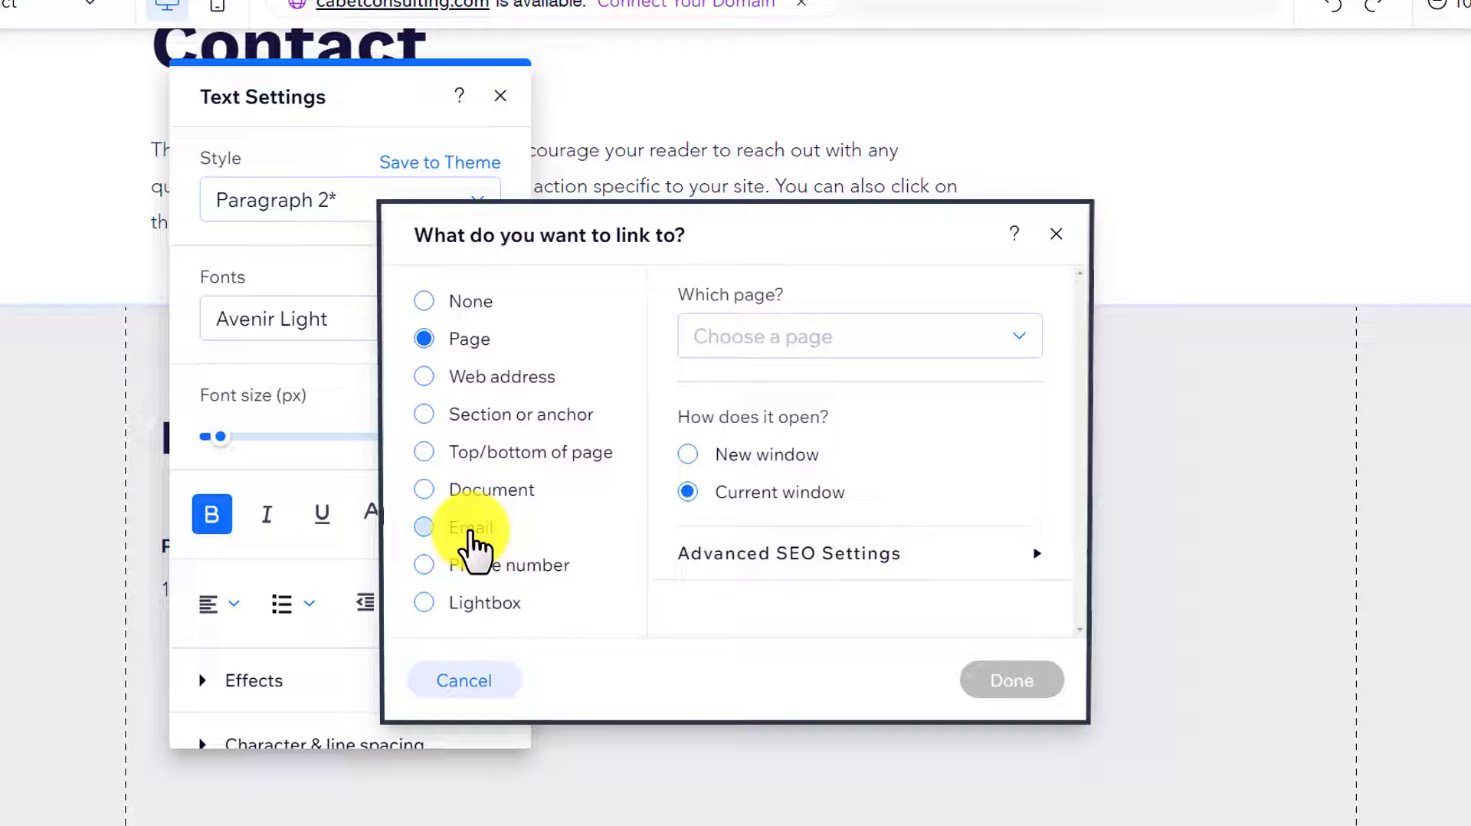
left_click(423, 526)
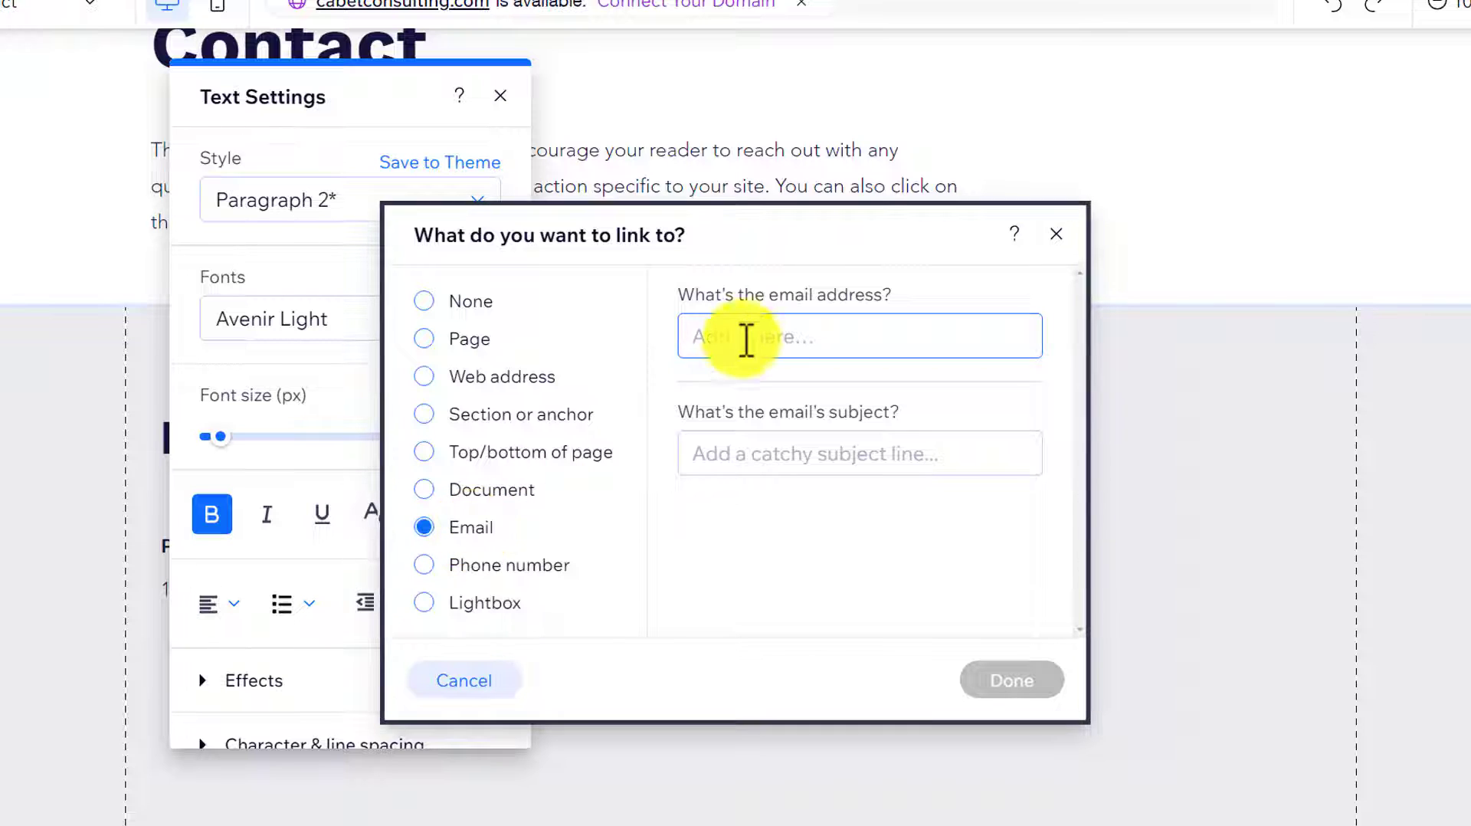
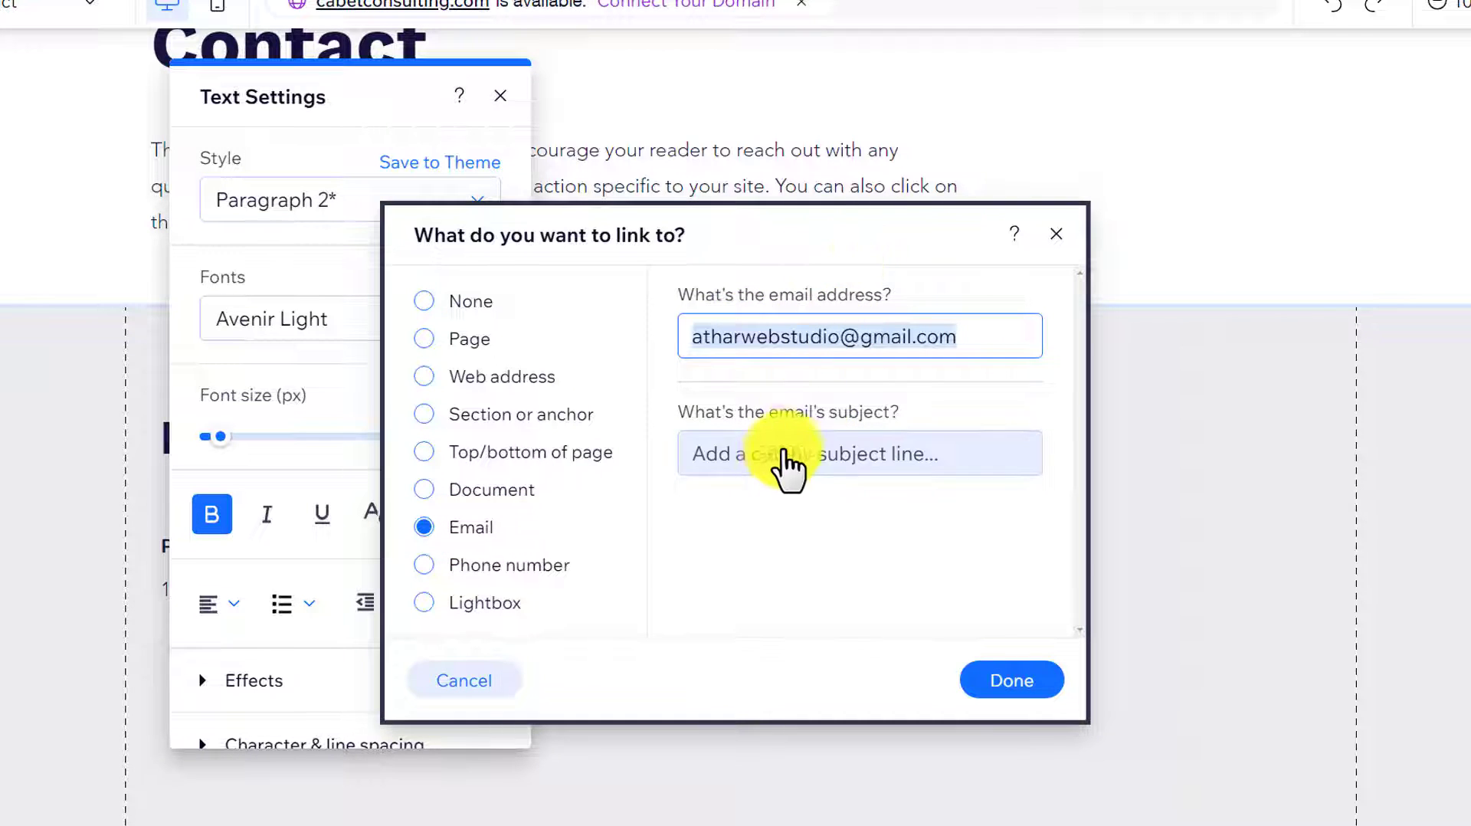
left_click(858, 454)
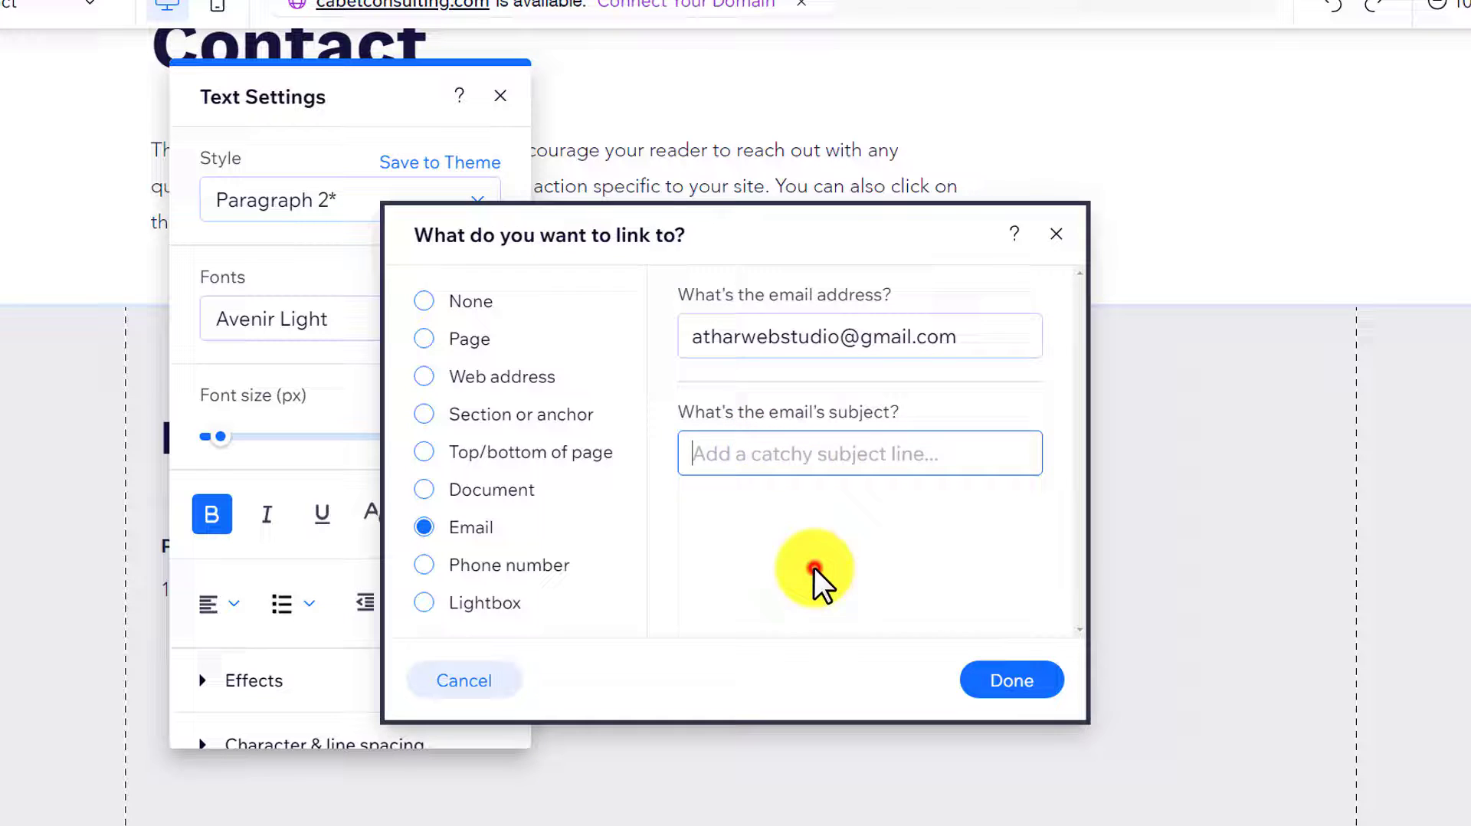
left_click(1011, 680)
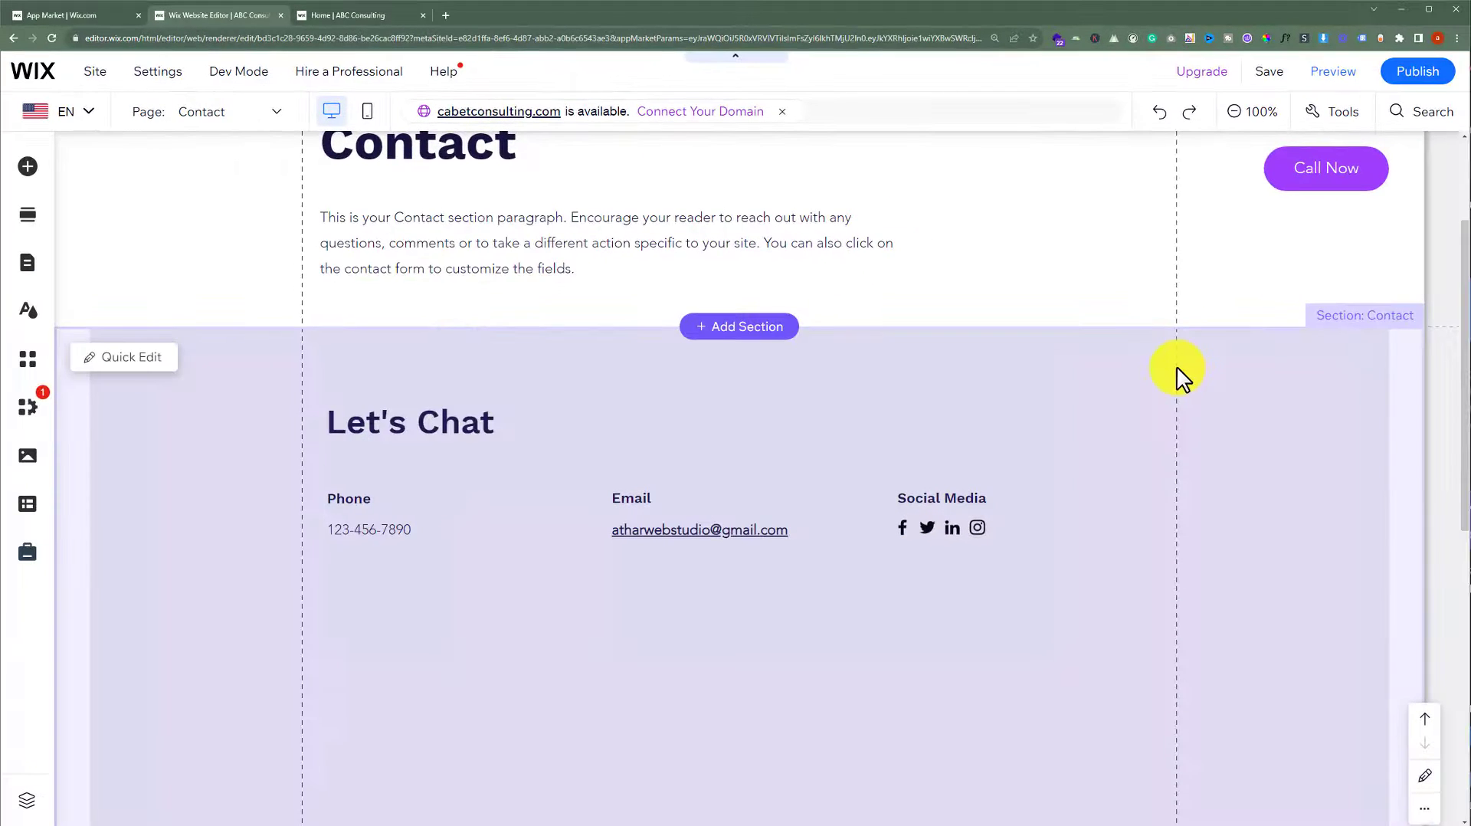
Step: Test the email link on the live Contact page and confirm the mail app opens
left_click(1420, 71)
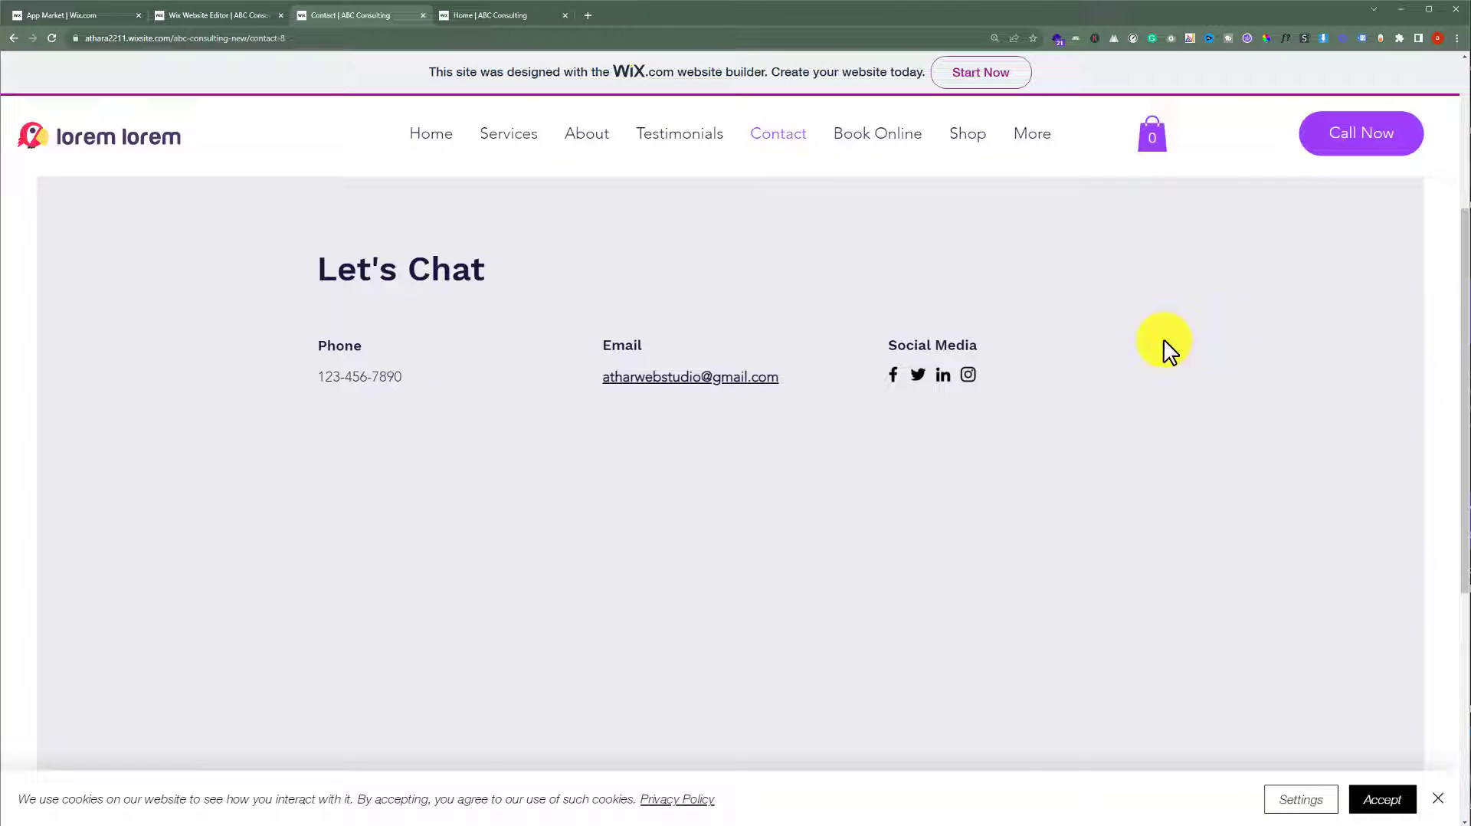
left_click(690, 376)
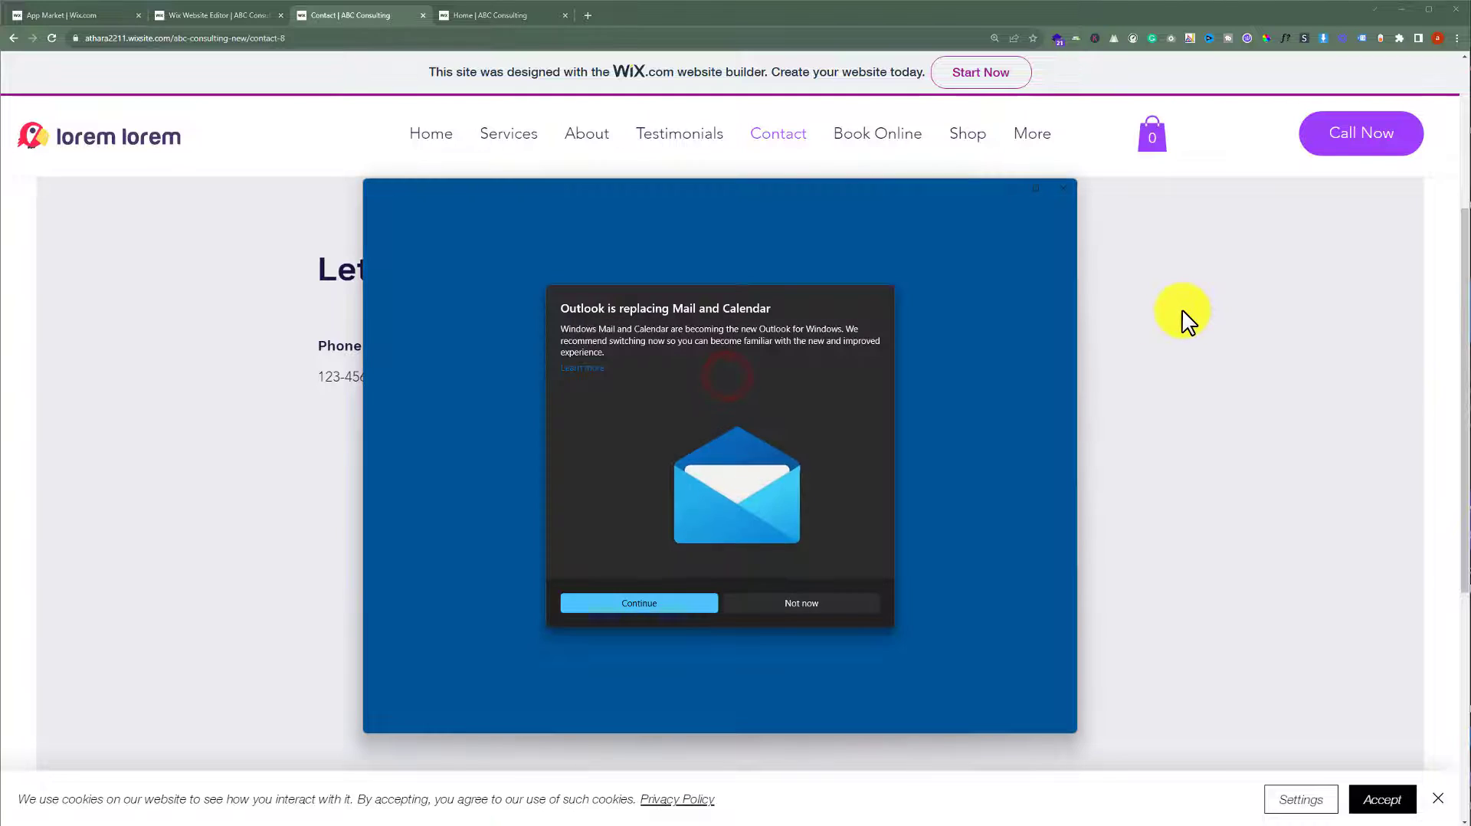